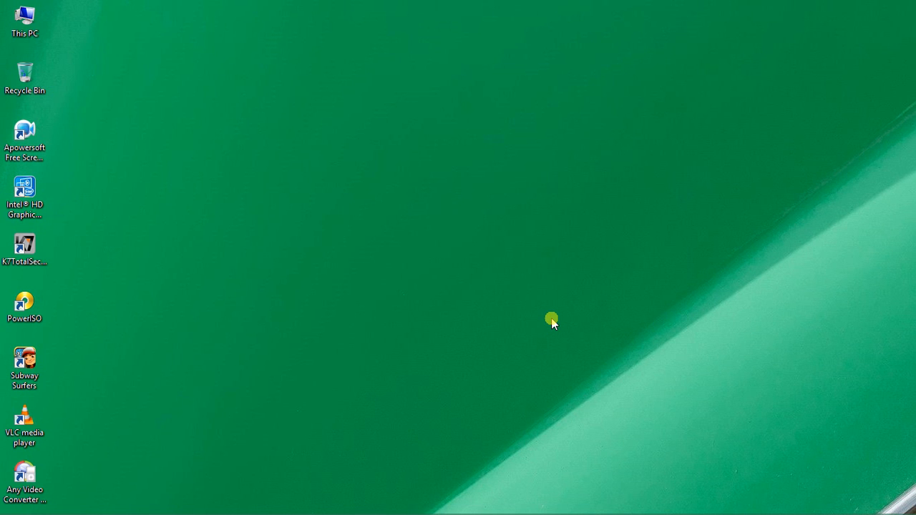
pyautogui.moveTo(62, 308)
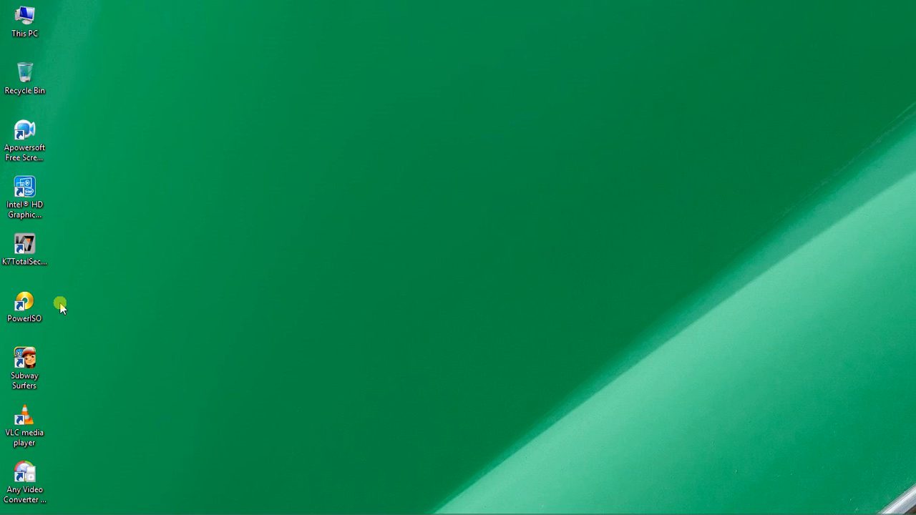
# - Drag the PowerISO shortcut from the left icon column onto the open desktop
pyautogui.moveTo(25, 304); pyautogui.dragTo(176, 192)
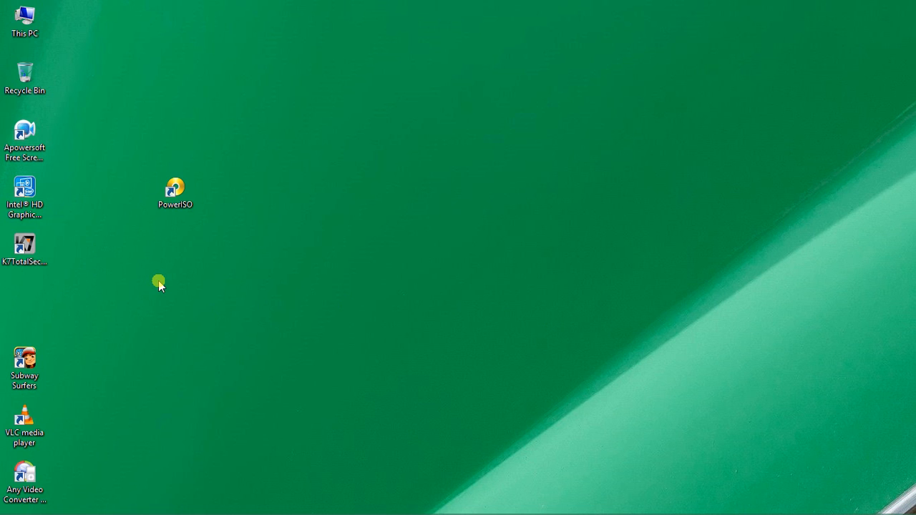
pyautogui.moveTo(194, 165)
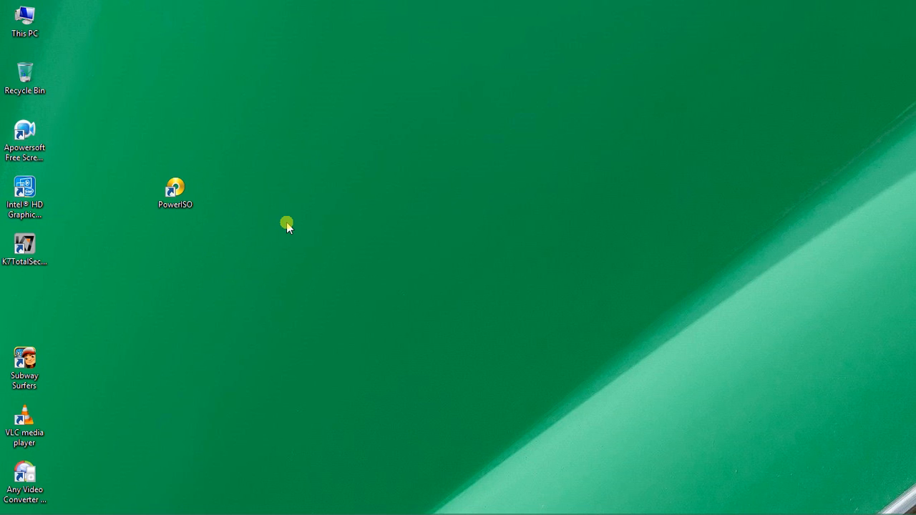
pyautogui.moveTo(220, 295)
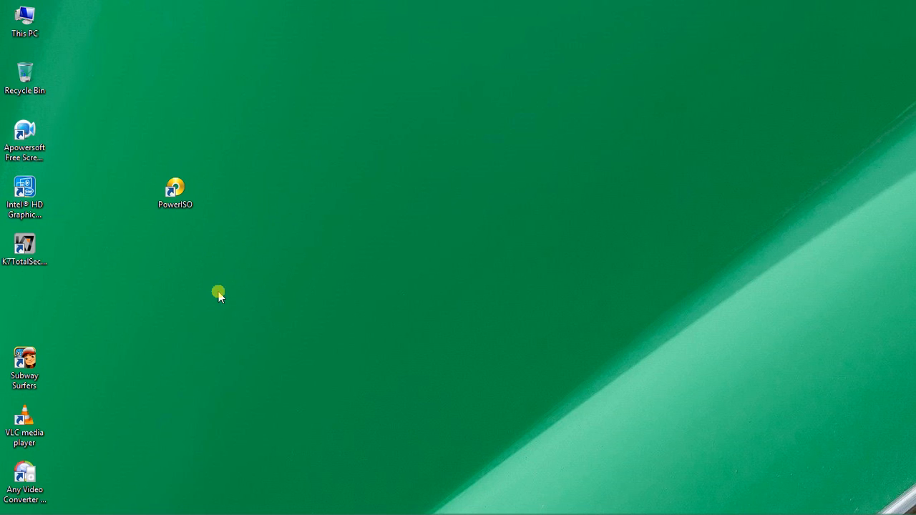
pyautogui.moveTo(296, 195)
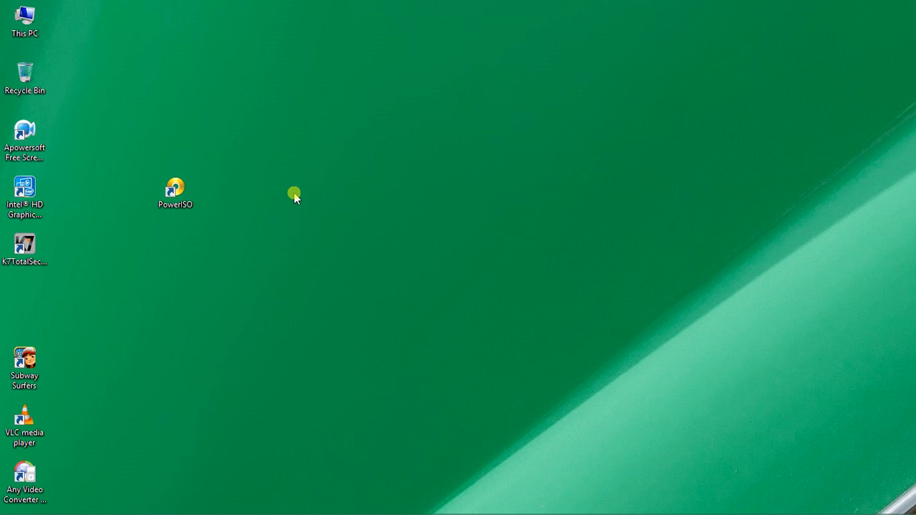
pyautogui.moveTo(153, 163)
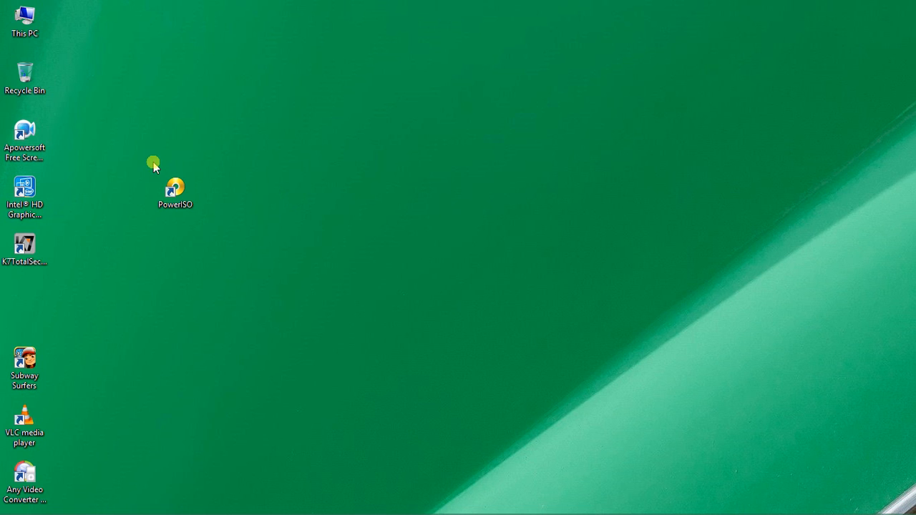
pyautogui.moveTo(166, 177)
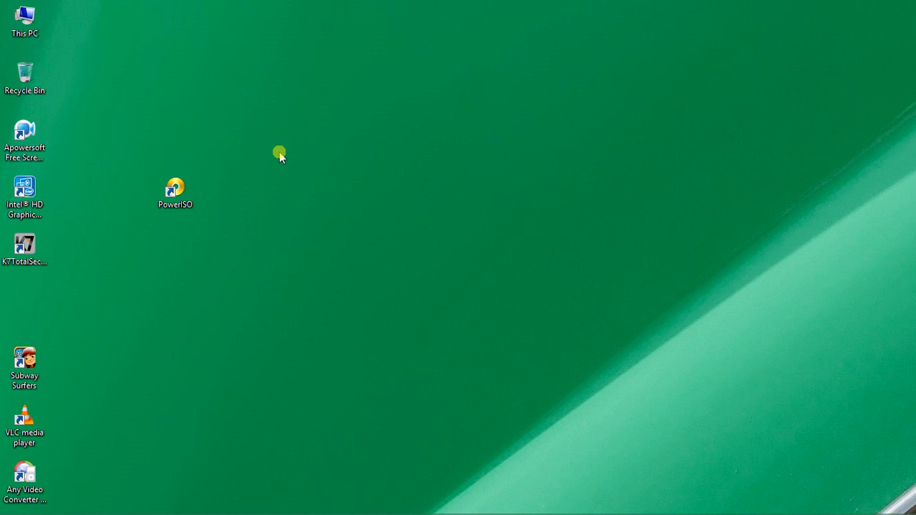
# - Launch PowerISO from its desktop shortcut and shift its window further right
pyautogui.click(174, 192)
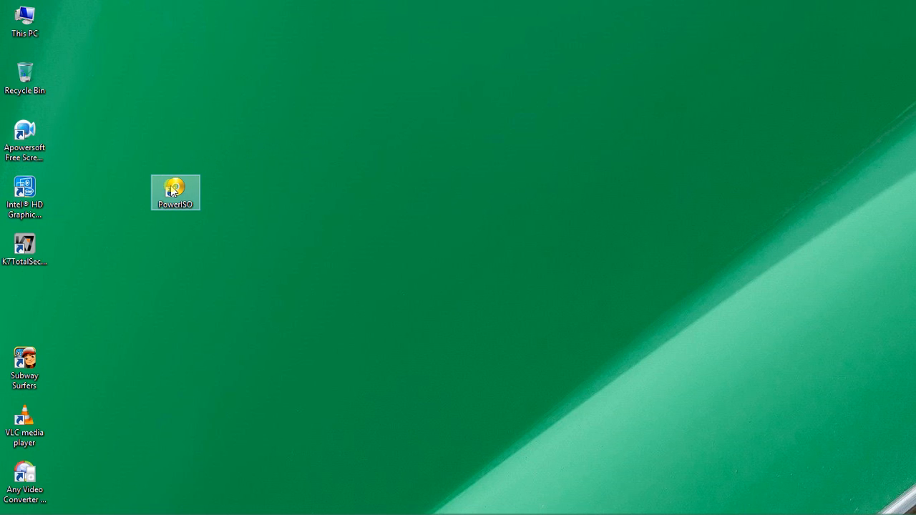
pyautogui.moveTo(193, 183)
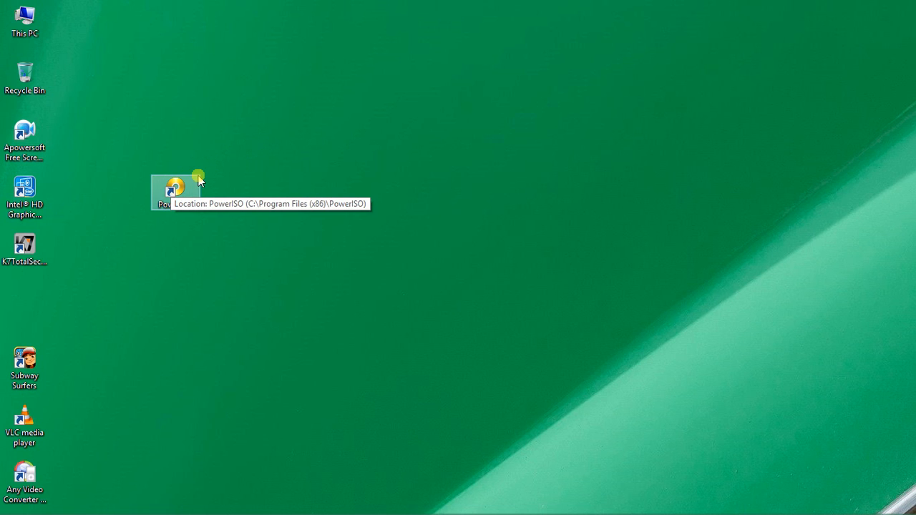
pyautogui.moveTo(241, 157)
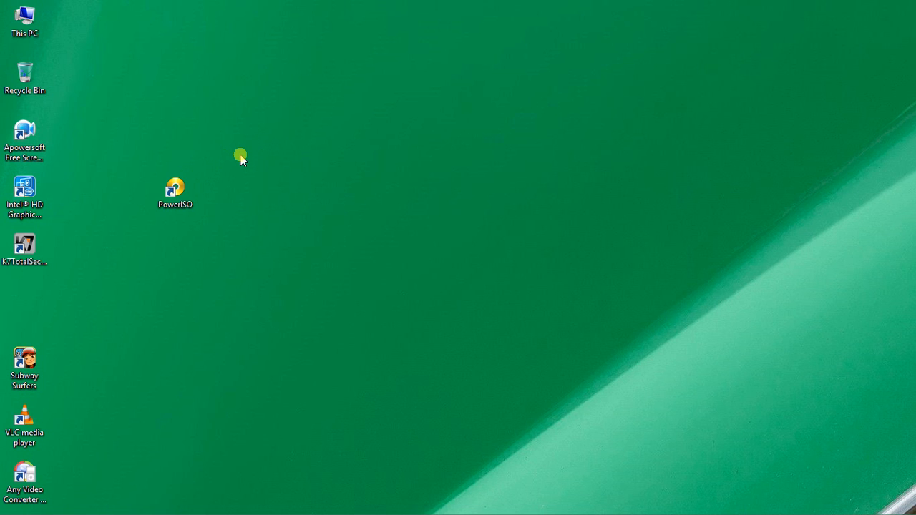
pyautogui.doubleClick(174, 191)
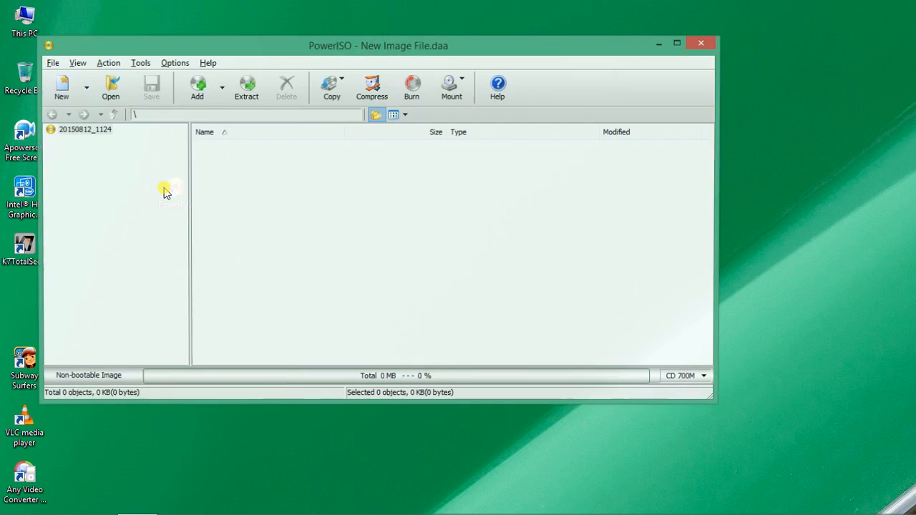
pyautogui.moveTo(379, 45); pyautogui.dragTo(466, 53)
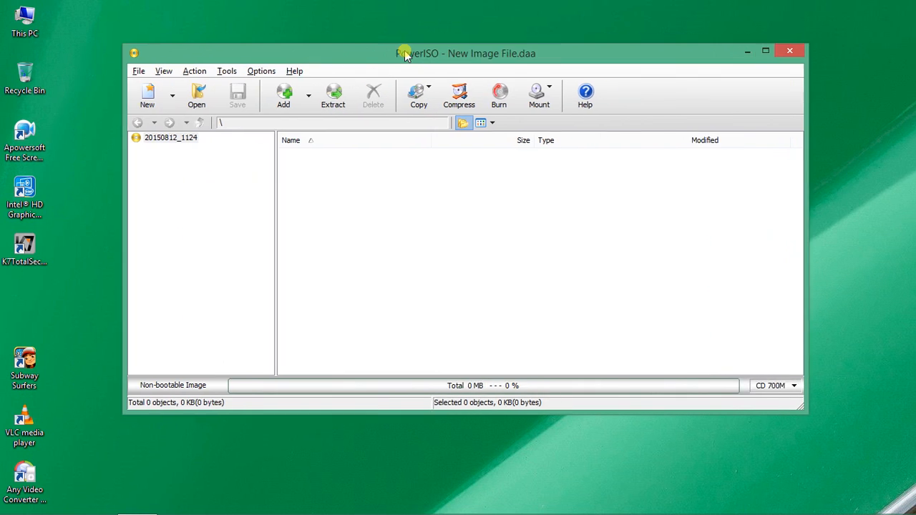
# - Choose Create Bootable USB Drive from PowerISO's Tools menu
pyautogui.click(246, 71)
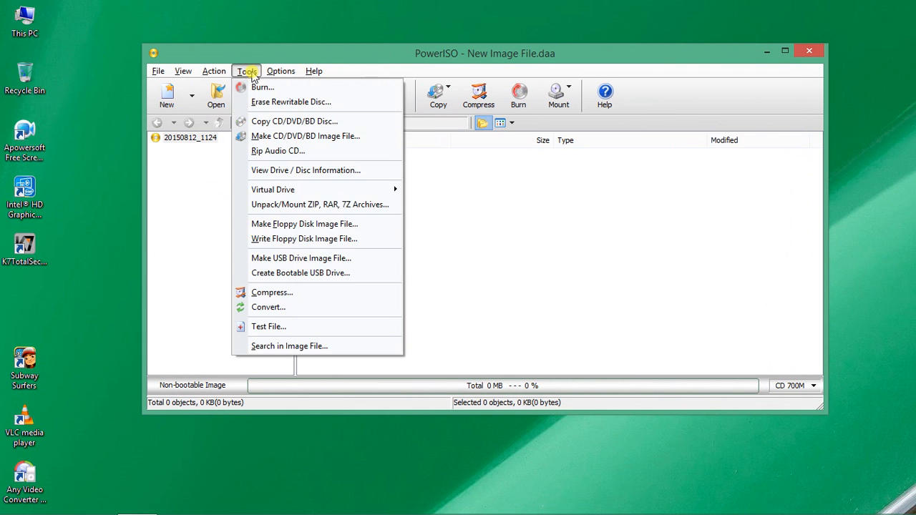
pyautogui.moveTo(312, 273)
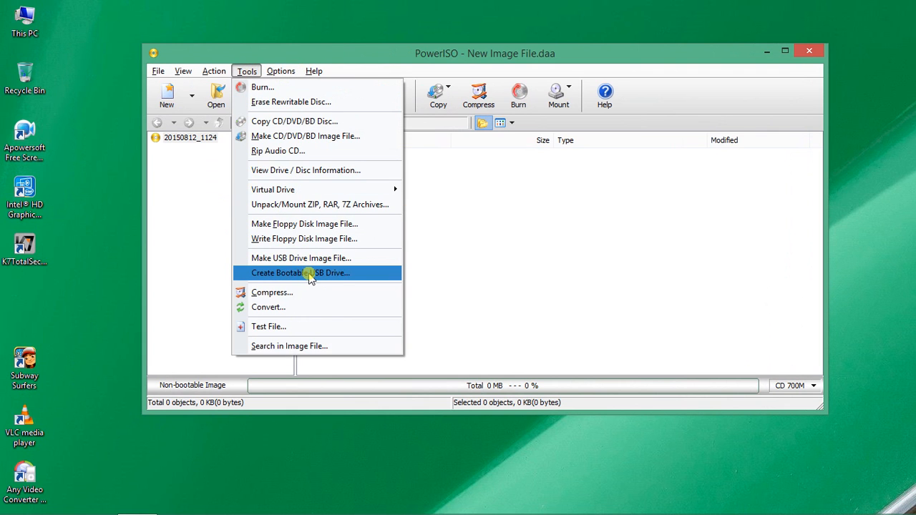
pyautogui.click(301, 273)
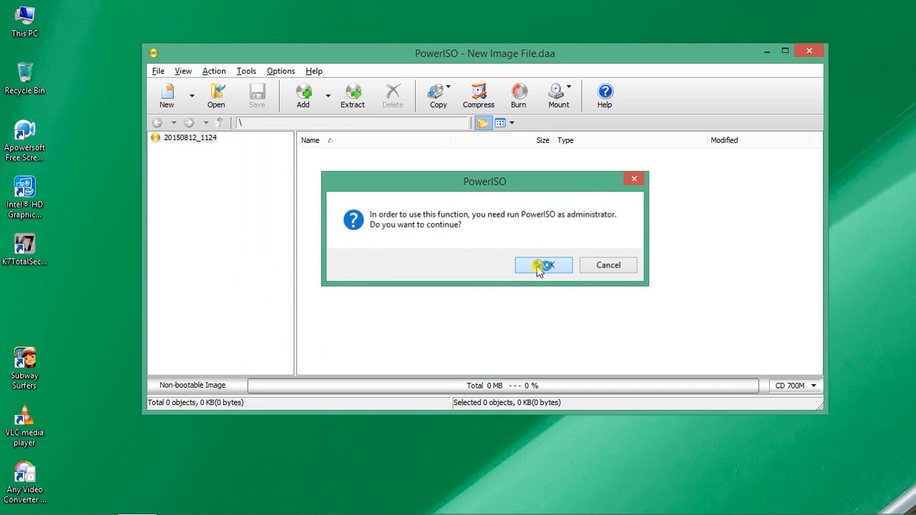
# - Confirm the prompt to run PowerISO as administrator
pyautogui.click(544, 265)
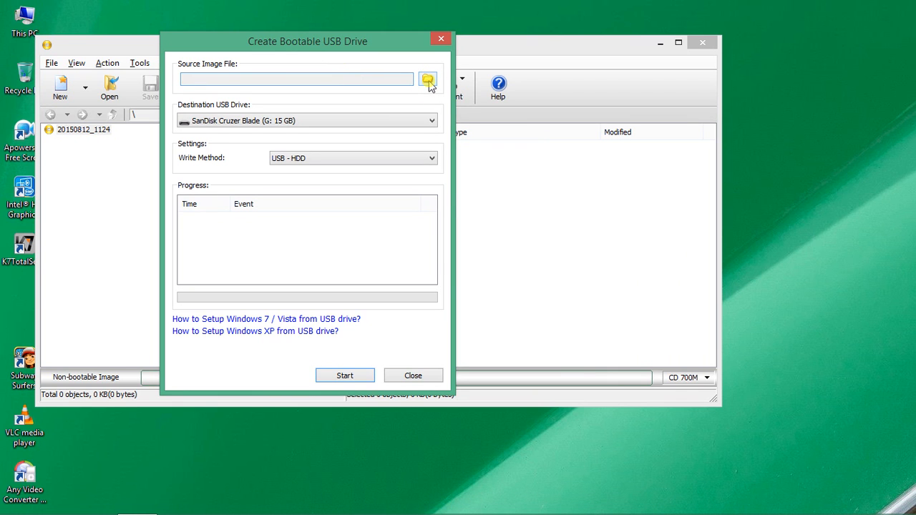
# - Browse to the OPERATING SYSTEMS folder and load 'win8 32 bit' as the source image
pyautogui.click(428, 79)
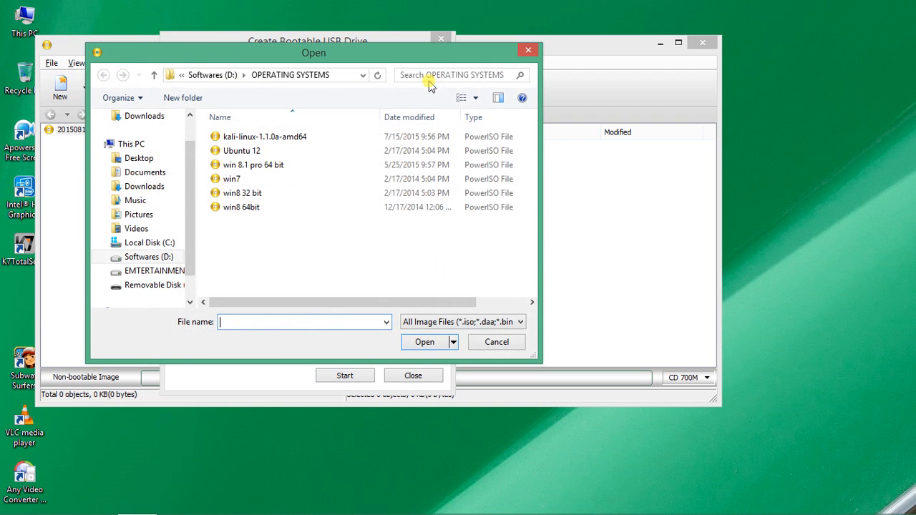
pyautogui.click(241, 151)
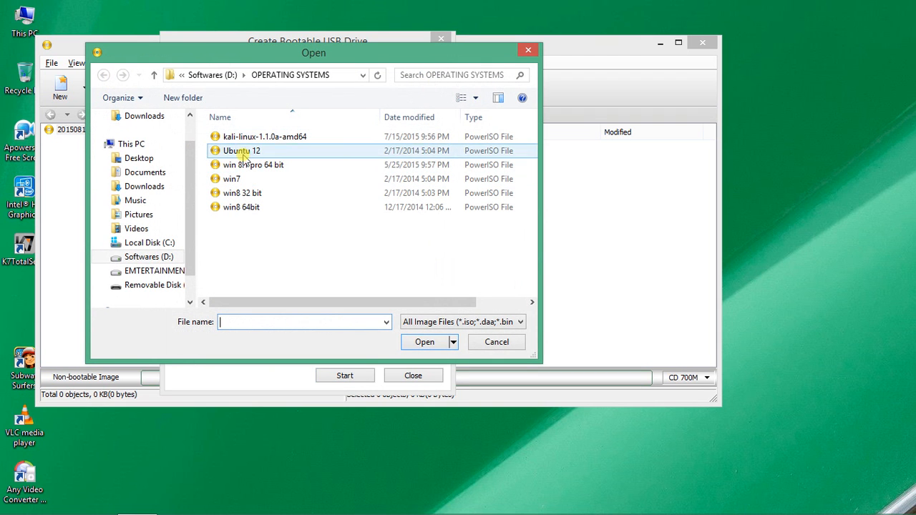
pyautogui.click(253, 165)
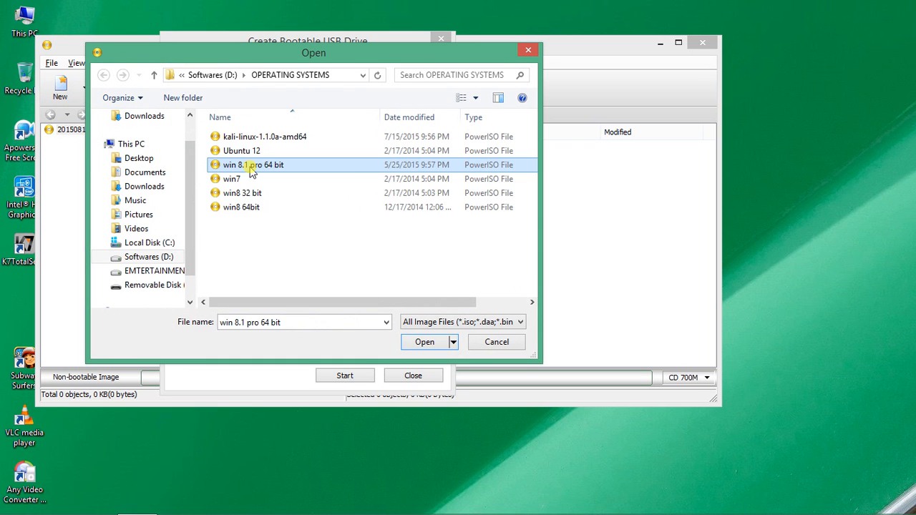
pyautogui.click(242, 192)
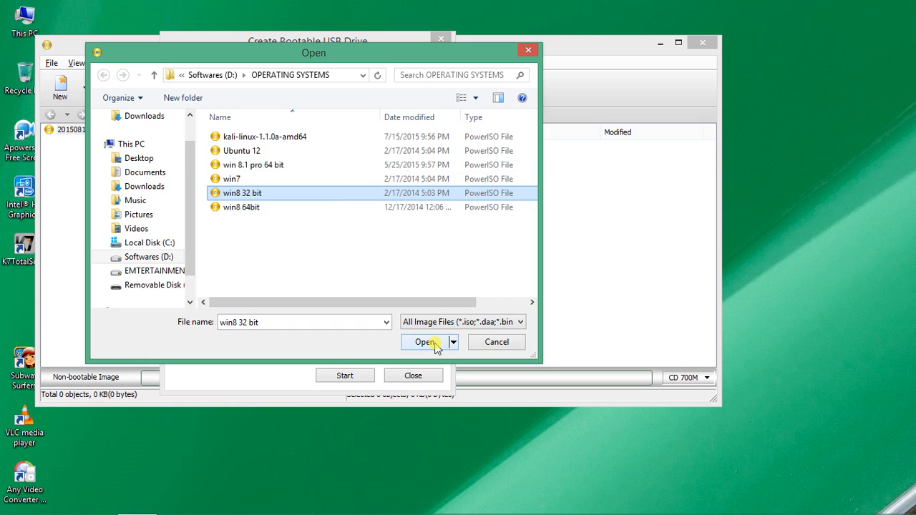
pyautogui.click(426, 342)
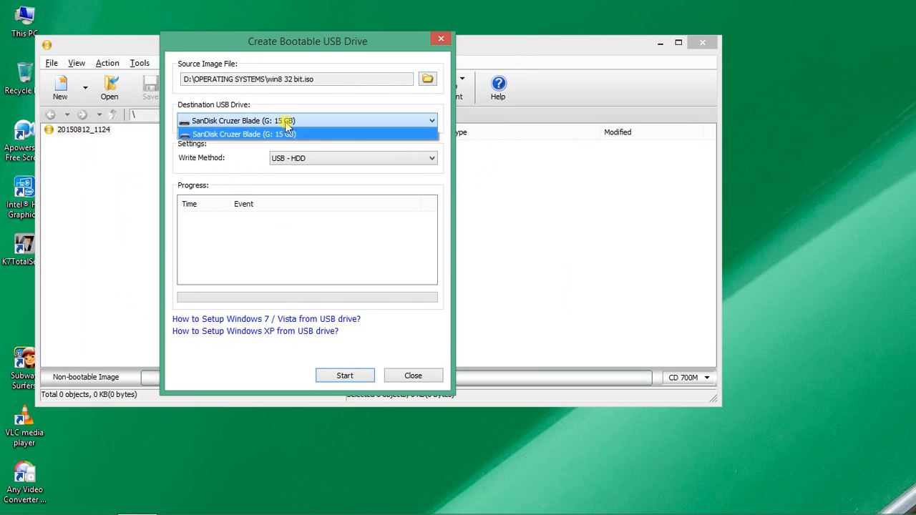
# - Pick SanDisk Cruzer Blade (G: 15 GB) from the Destination USB Drive dropdown
pyautogui.click(243, 134)
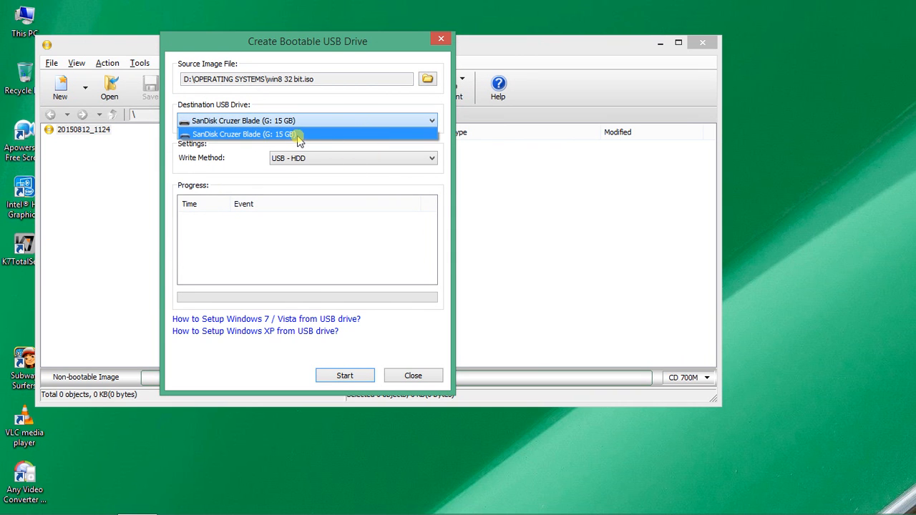
pyautogui.click(244, 135)
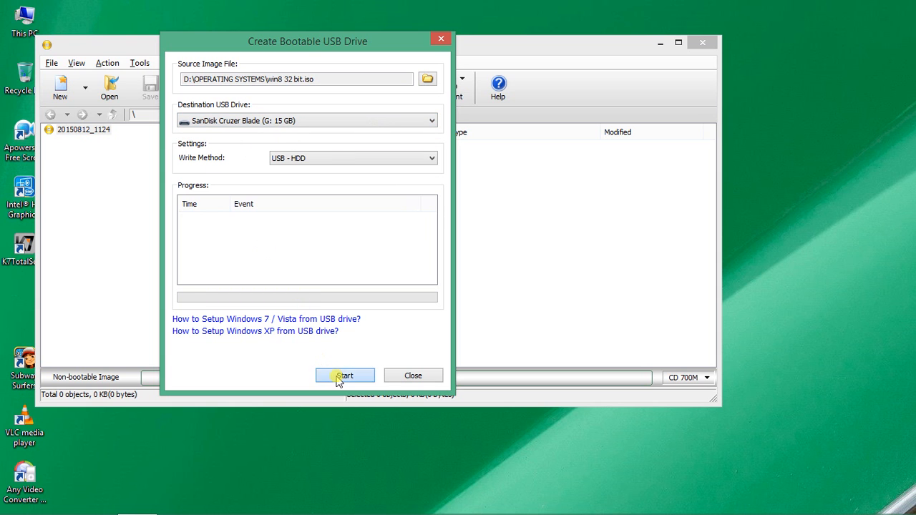
# - Start writing the win8 32 bit image to the SanDisk drive and nudge the dialog right
pyautogui.click(345, 375)
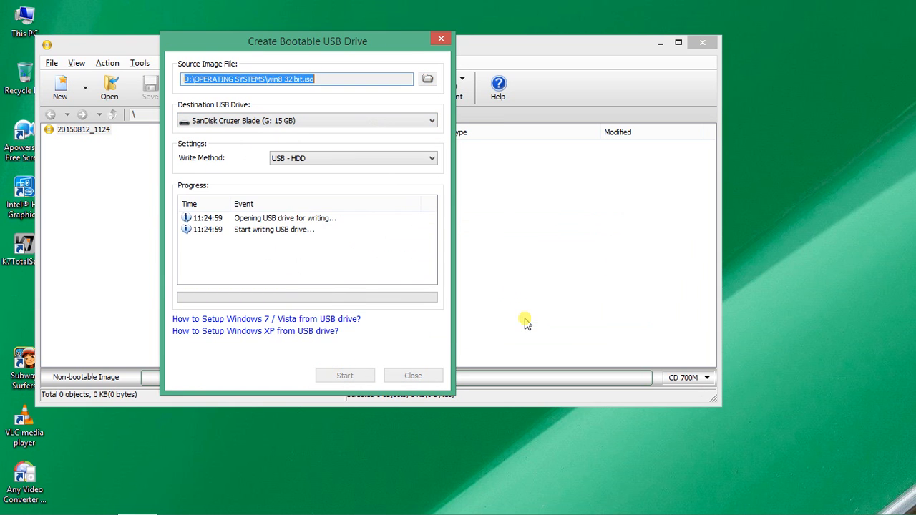
pyautogui.moveTo(257, 151)
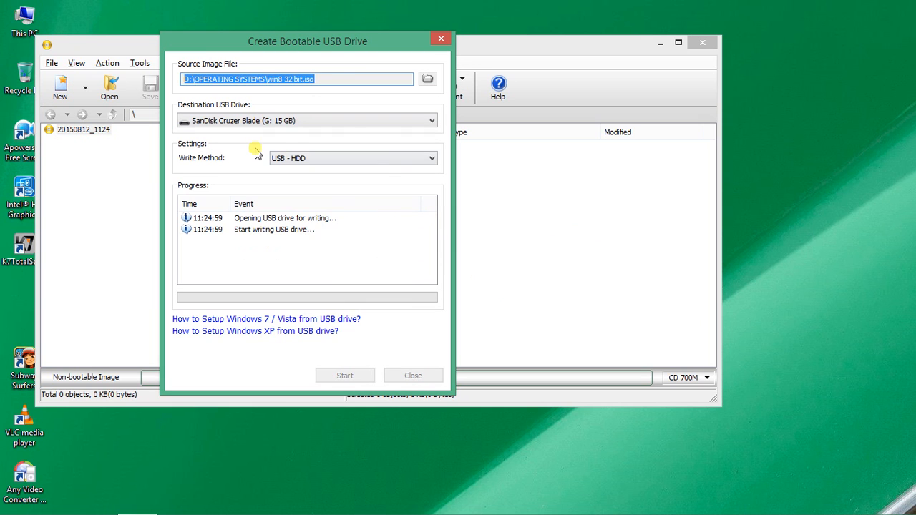
pyautogui.moveTo(308, 41); pyautogui.dragTo(328, 44)
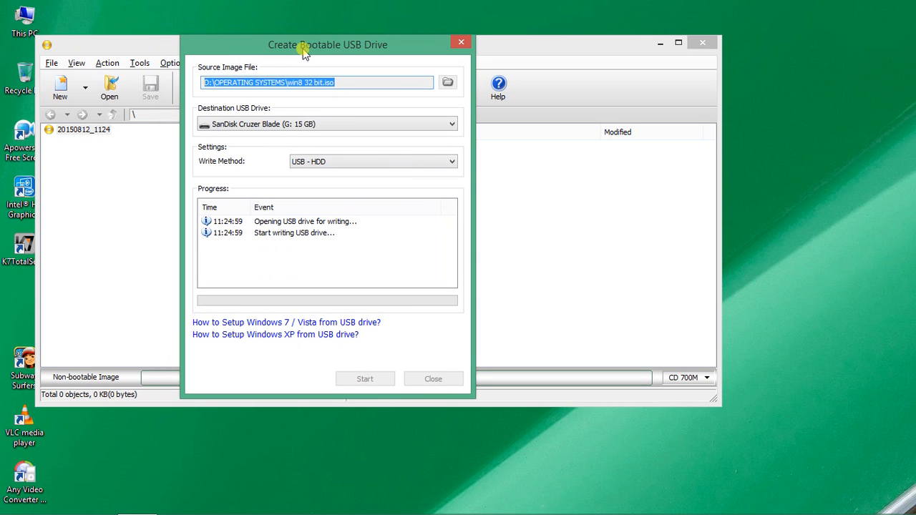
pyautogui.moveTo(313, 294)
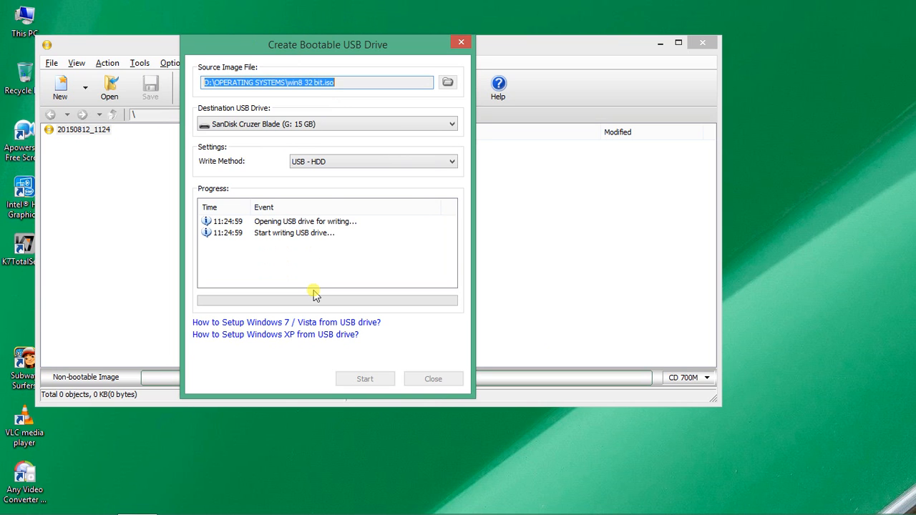
pyautogui.moveTo(412, 315)
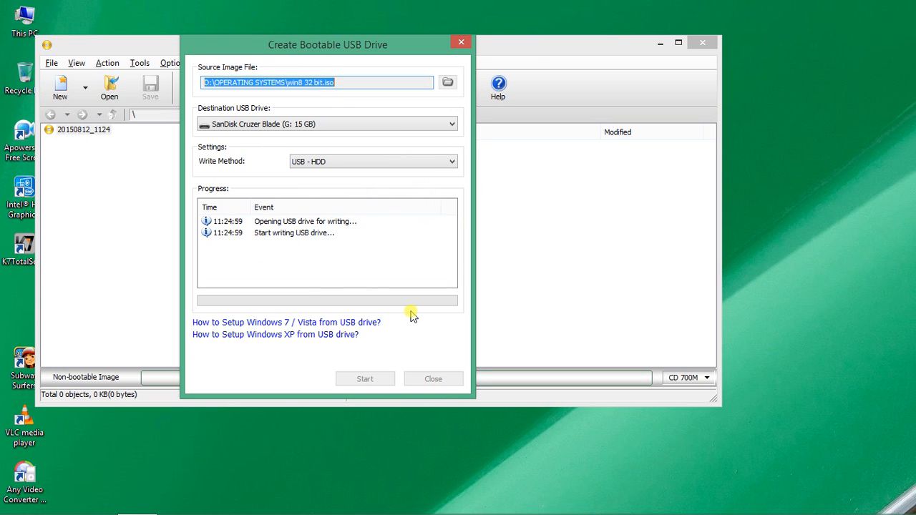
pyautogui.moveTo(327, 291)
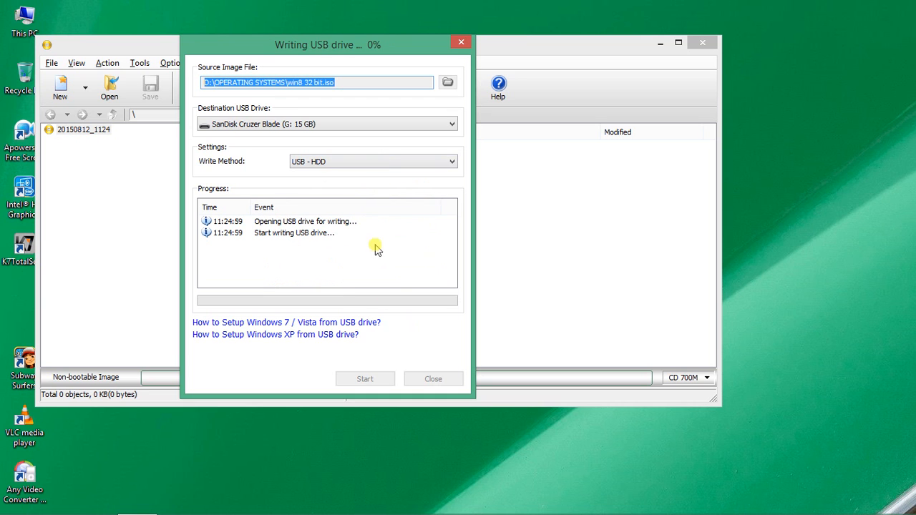
pyautogui.moveTo(369, 236)
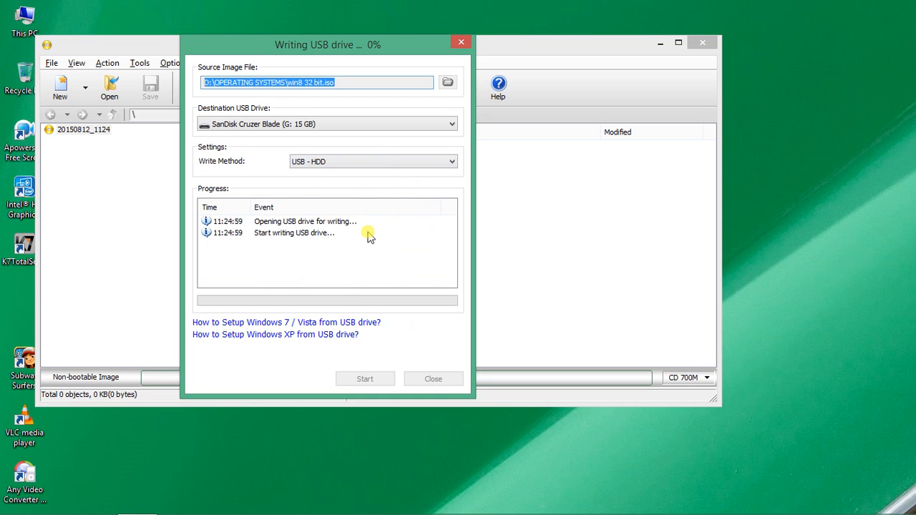